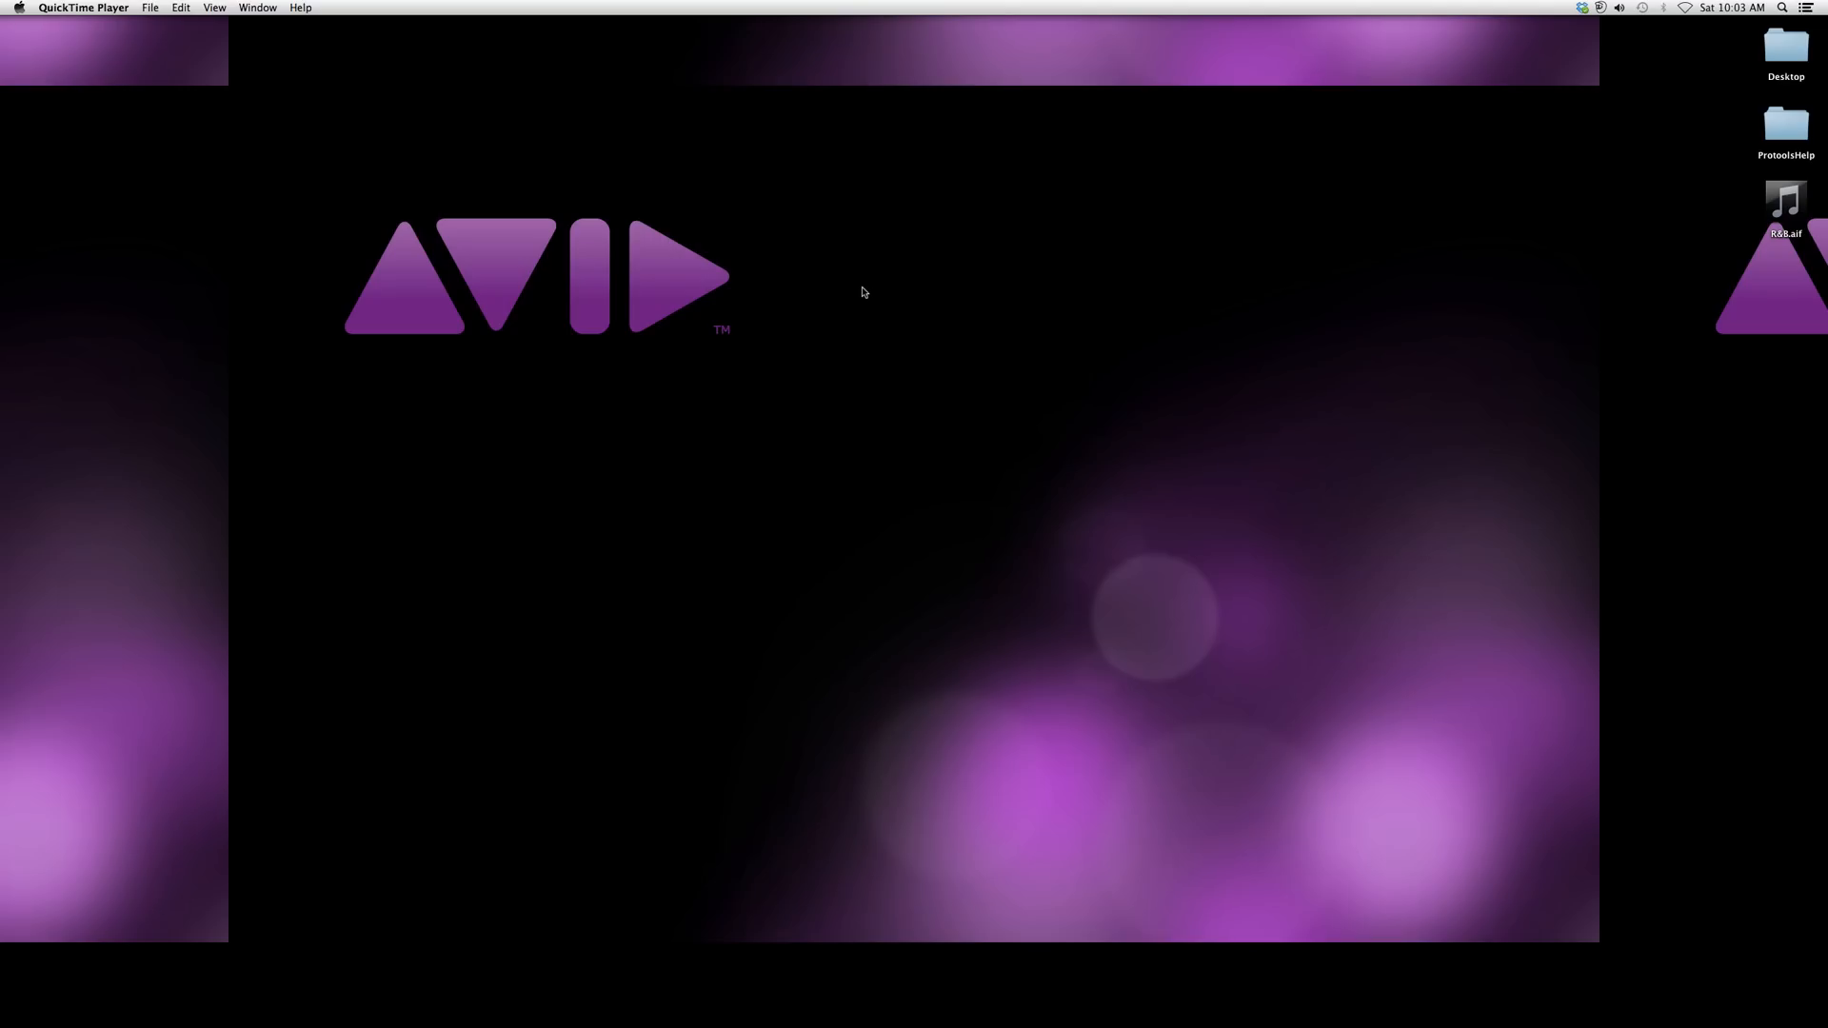
pyautogui.moveTo(1318, 630)
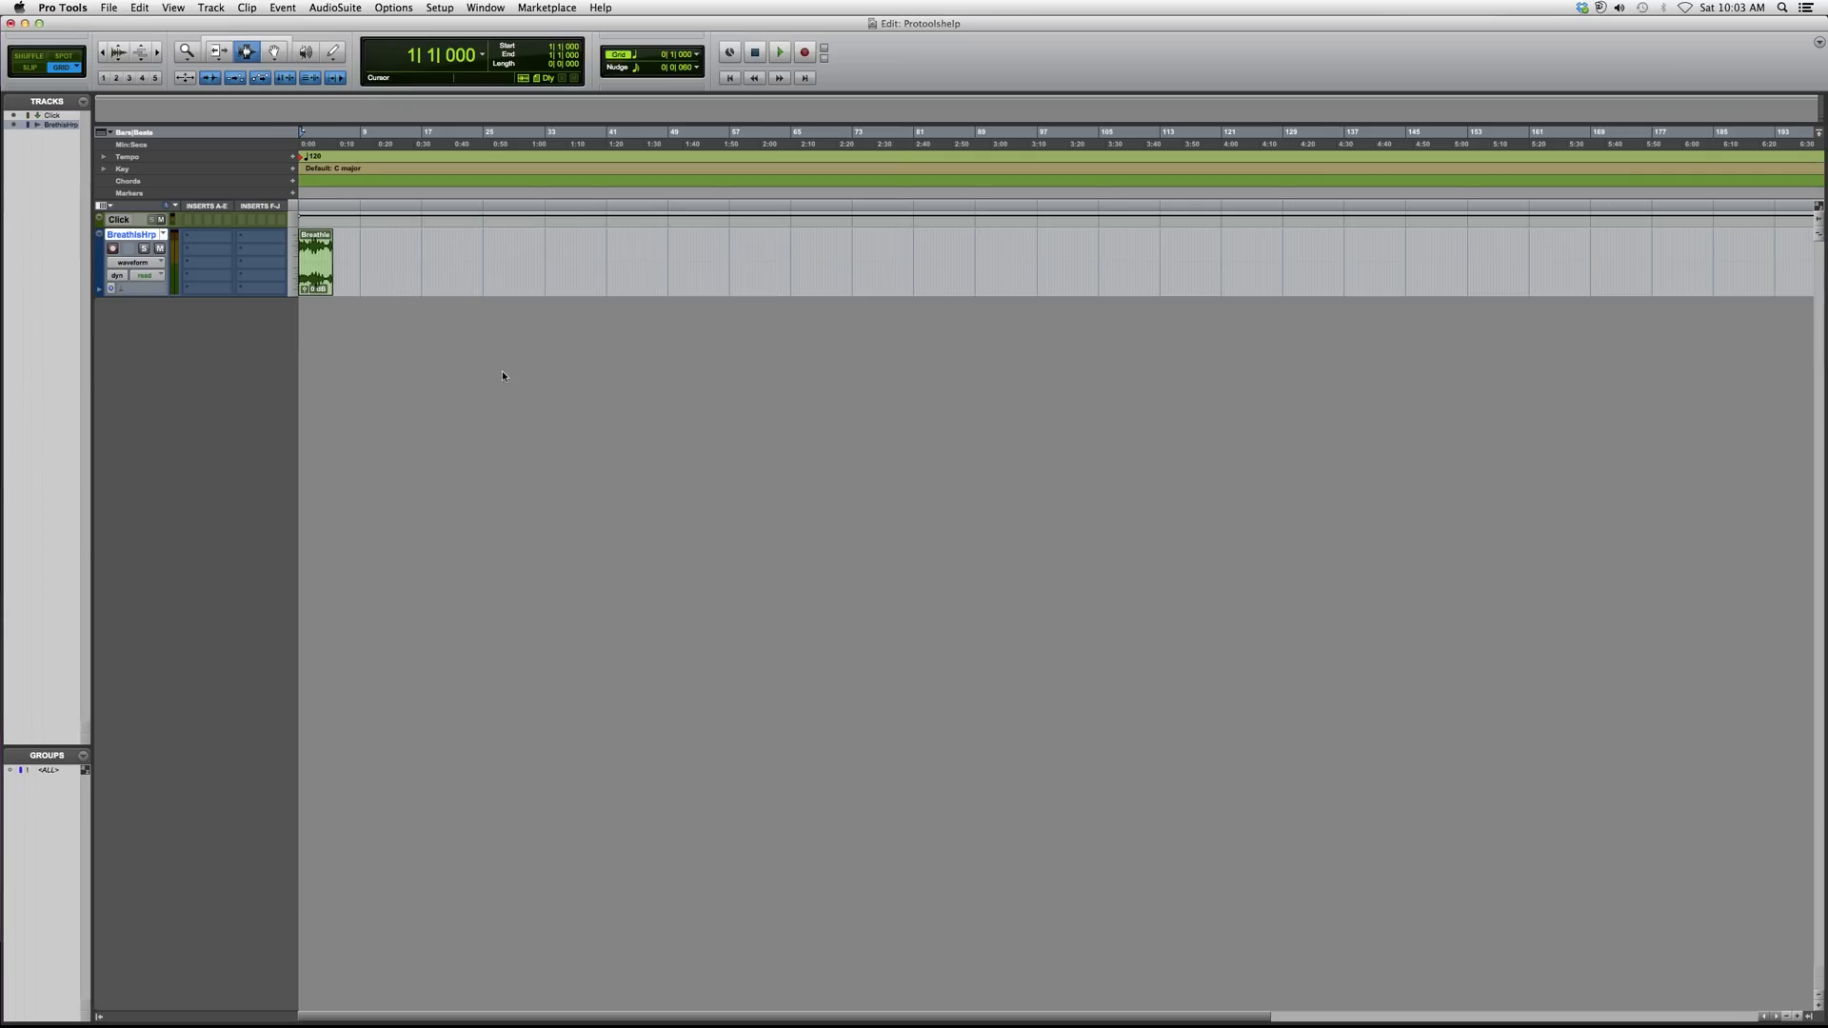
# Step: Add Channel Strip (multichannel EQ) to the second track's insert slot and show its plug-in window
pyautogui.click(483, 8)
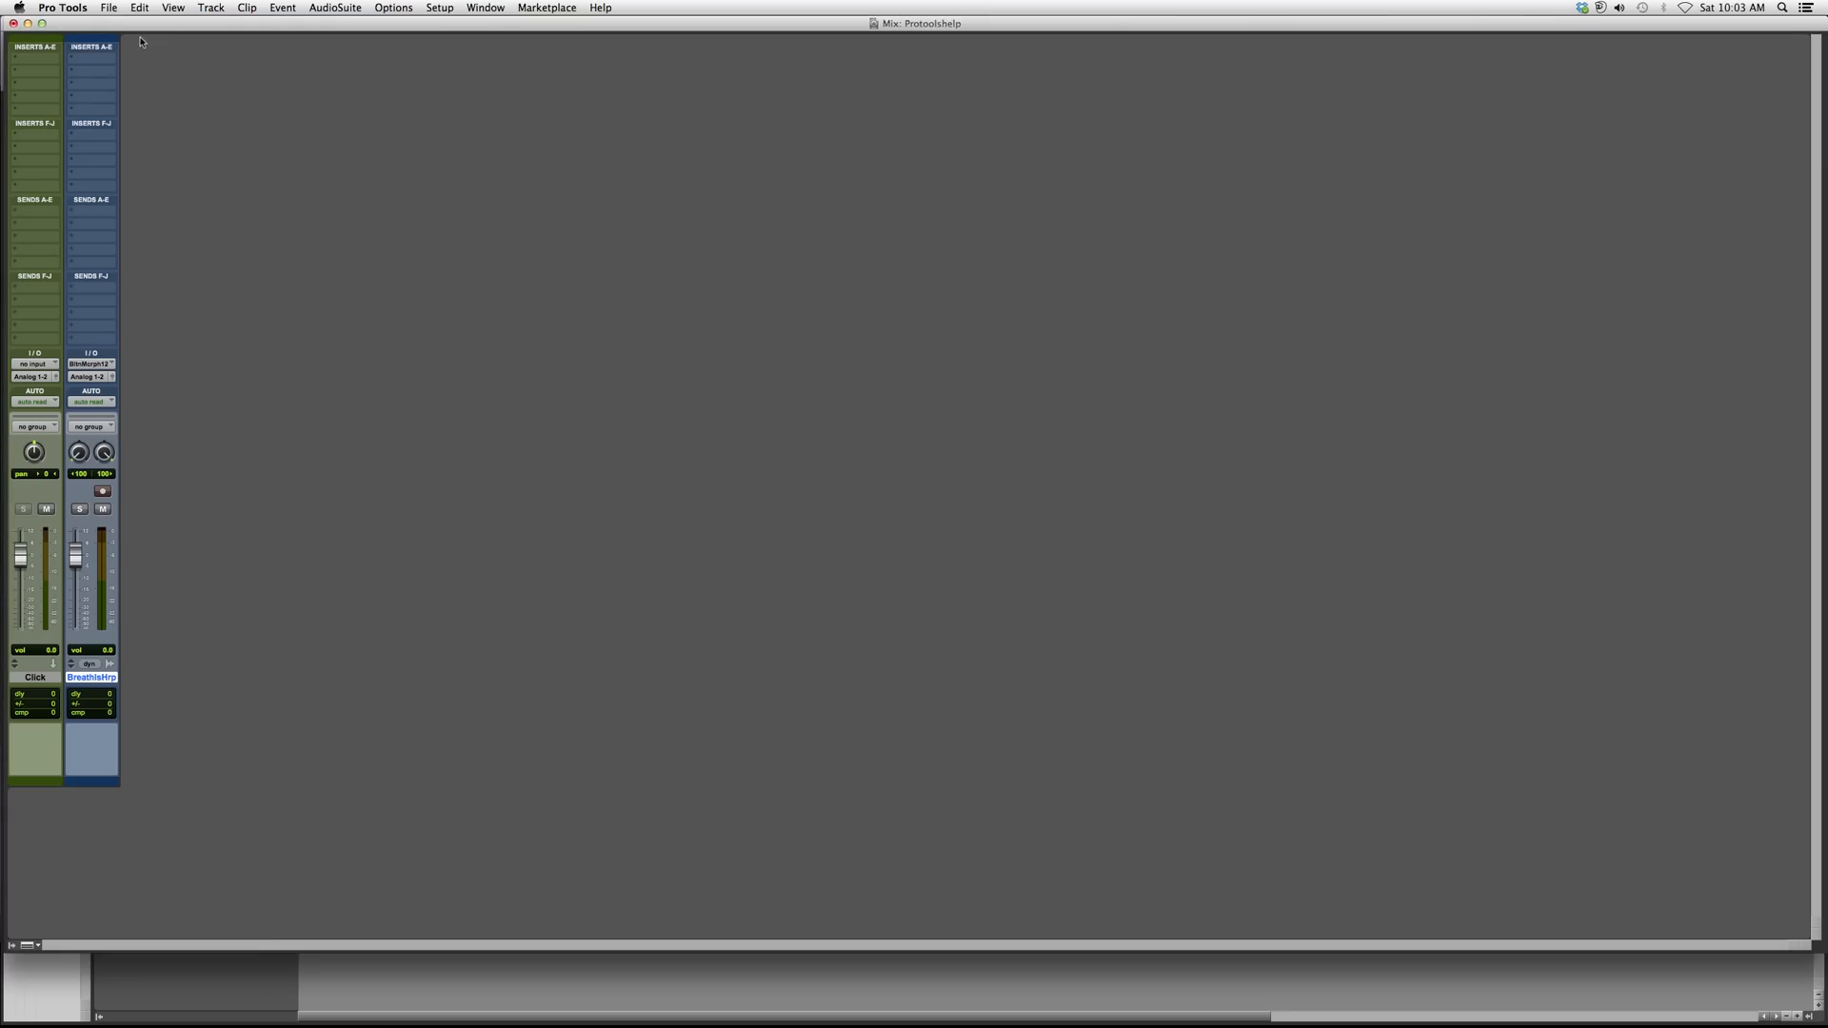
pyautogui.click(92, 45)
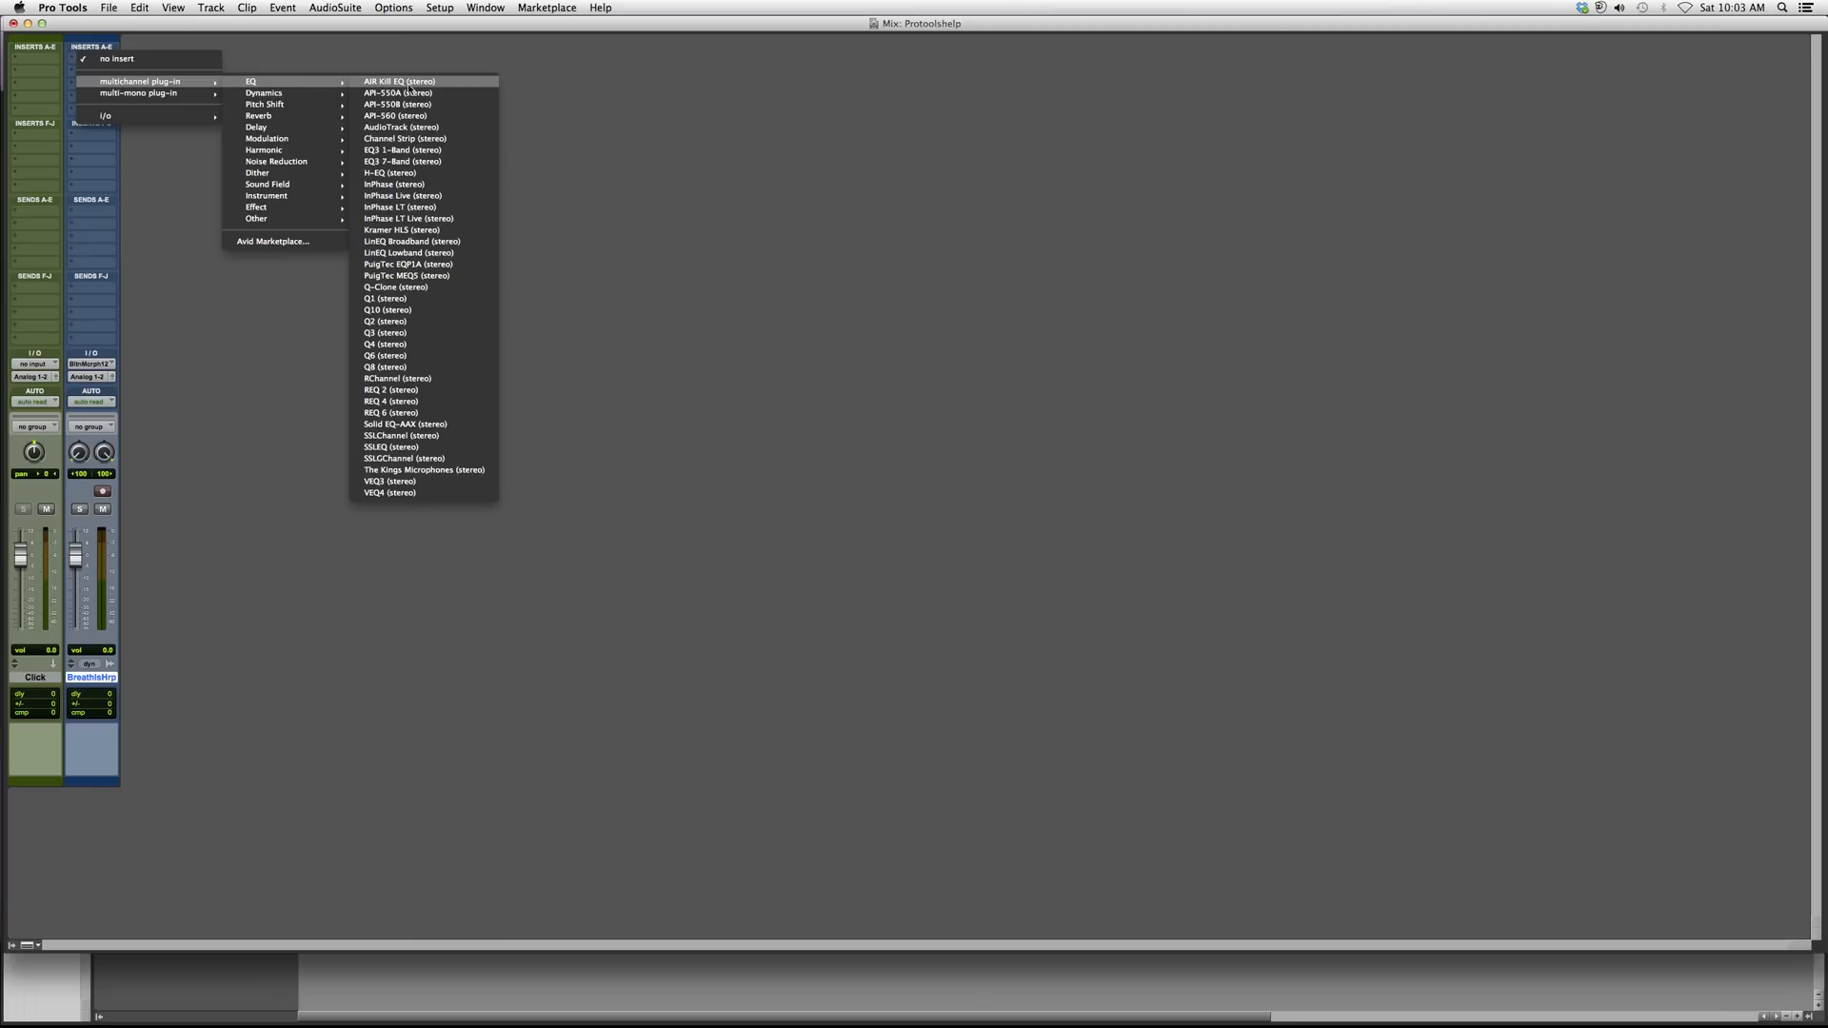
pyautogui.click(404, 138)
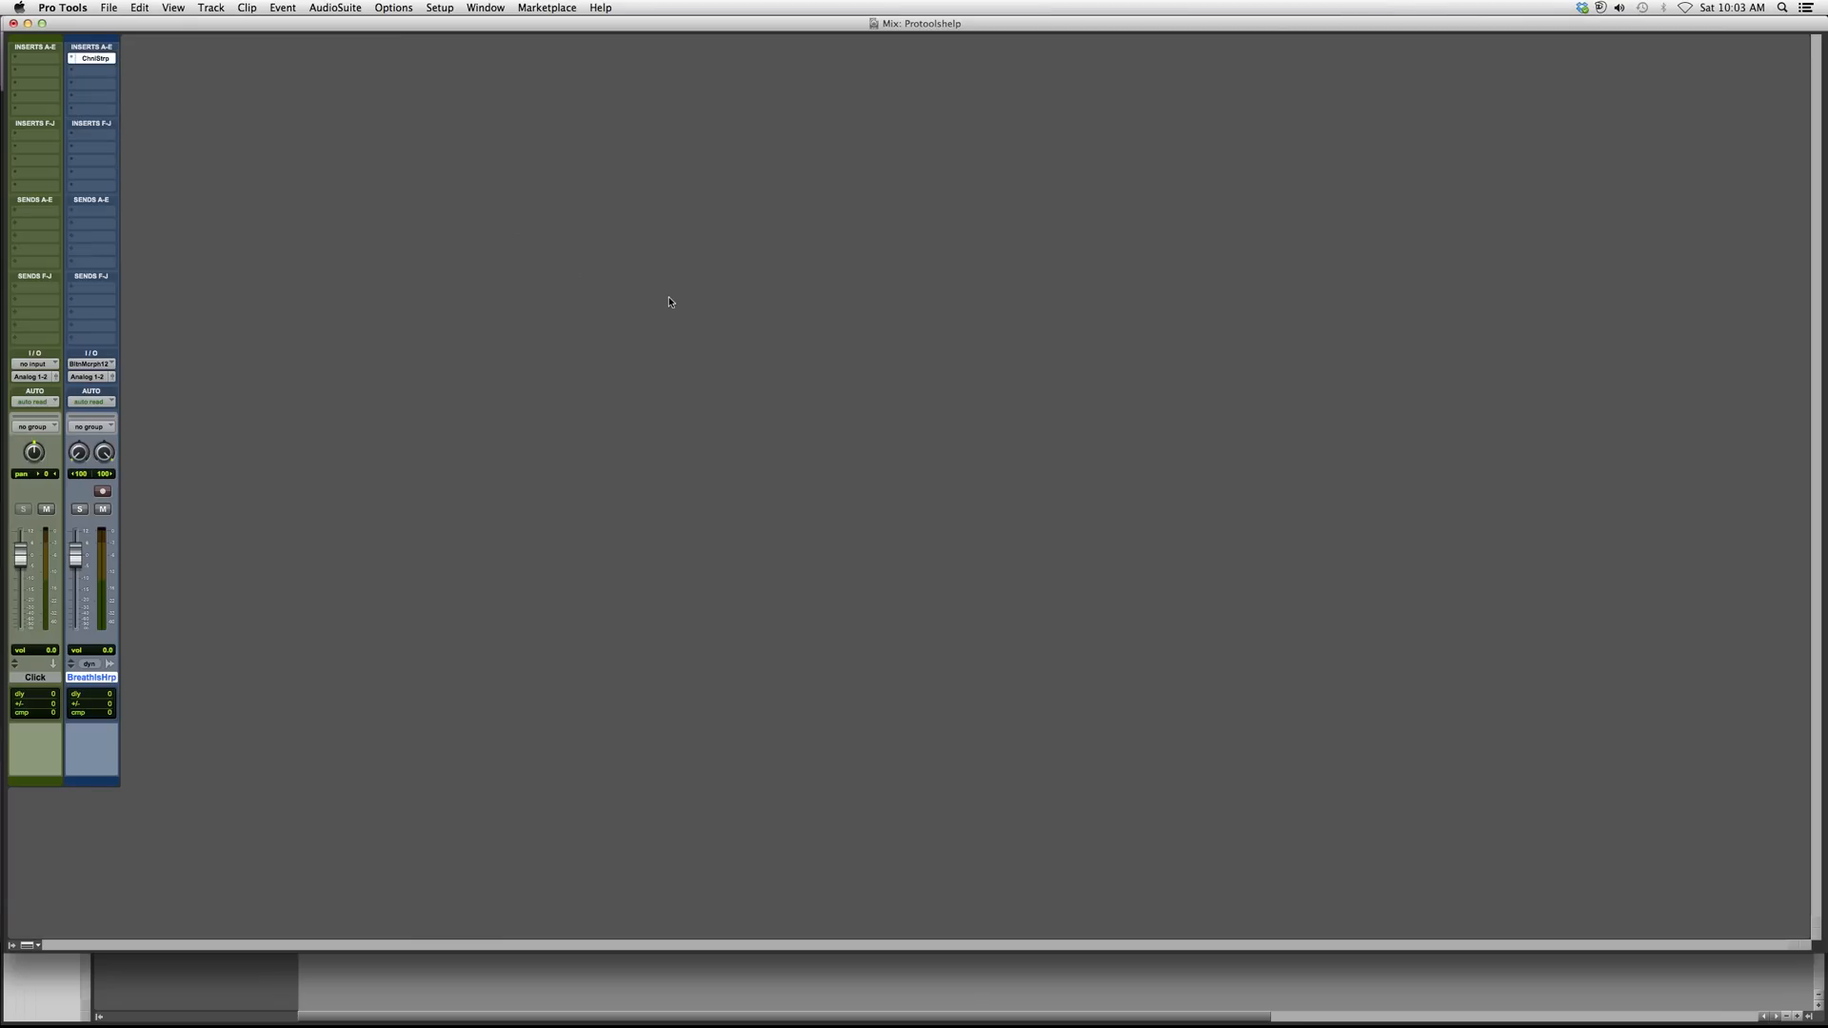
pyautogui.click(91, 59)
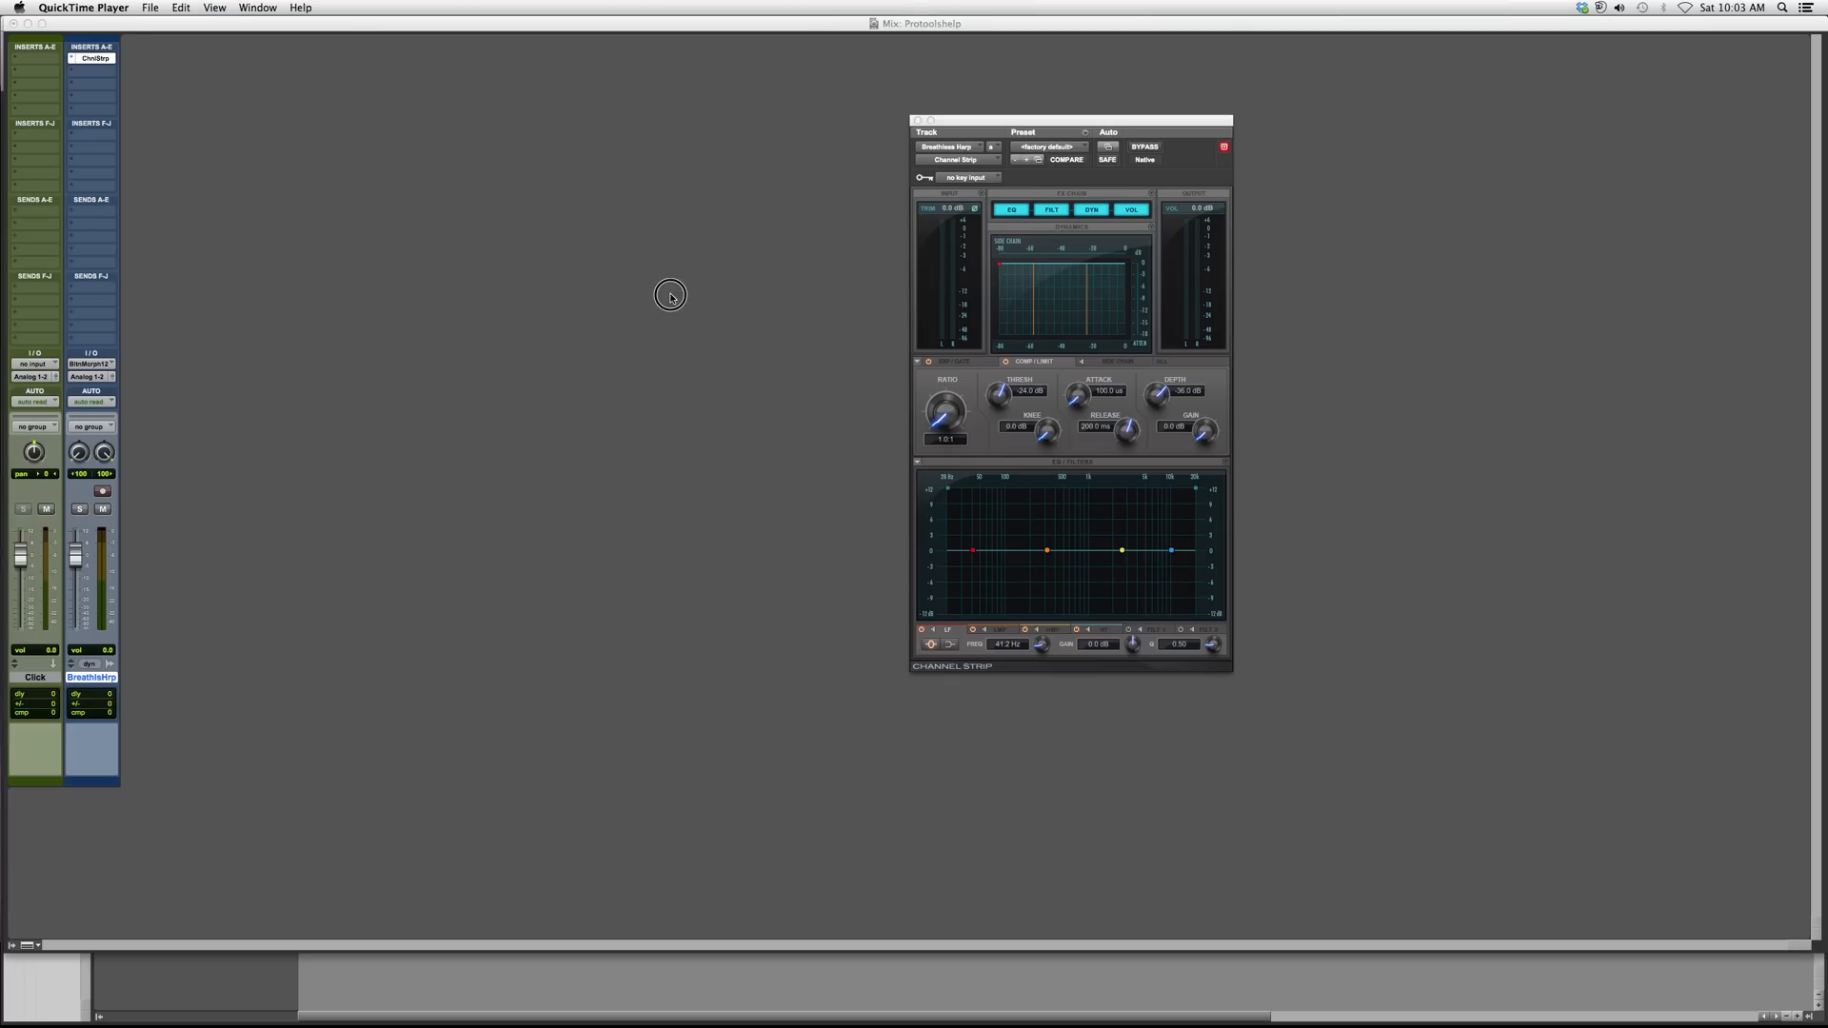
# Step: Set the Channel Strip dynamics section to EXP/GATE instead of compressor/limiter
pyautogui.click(1063, 125)
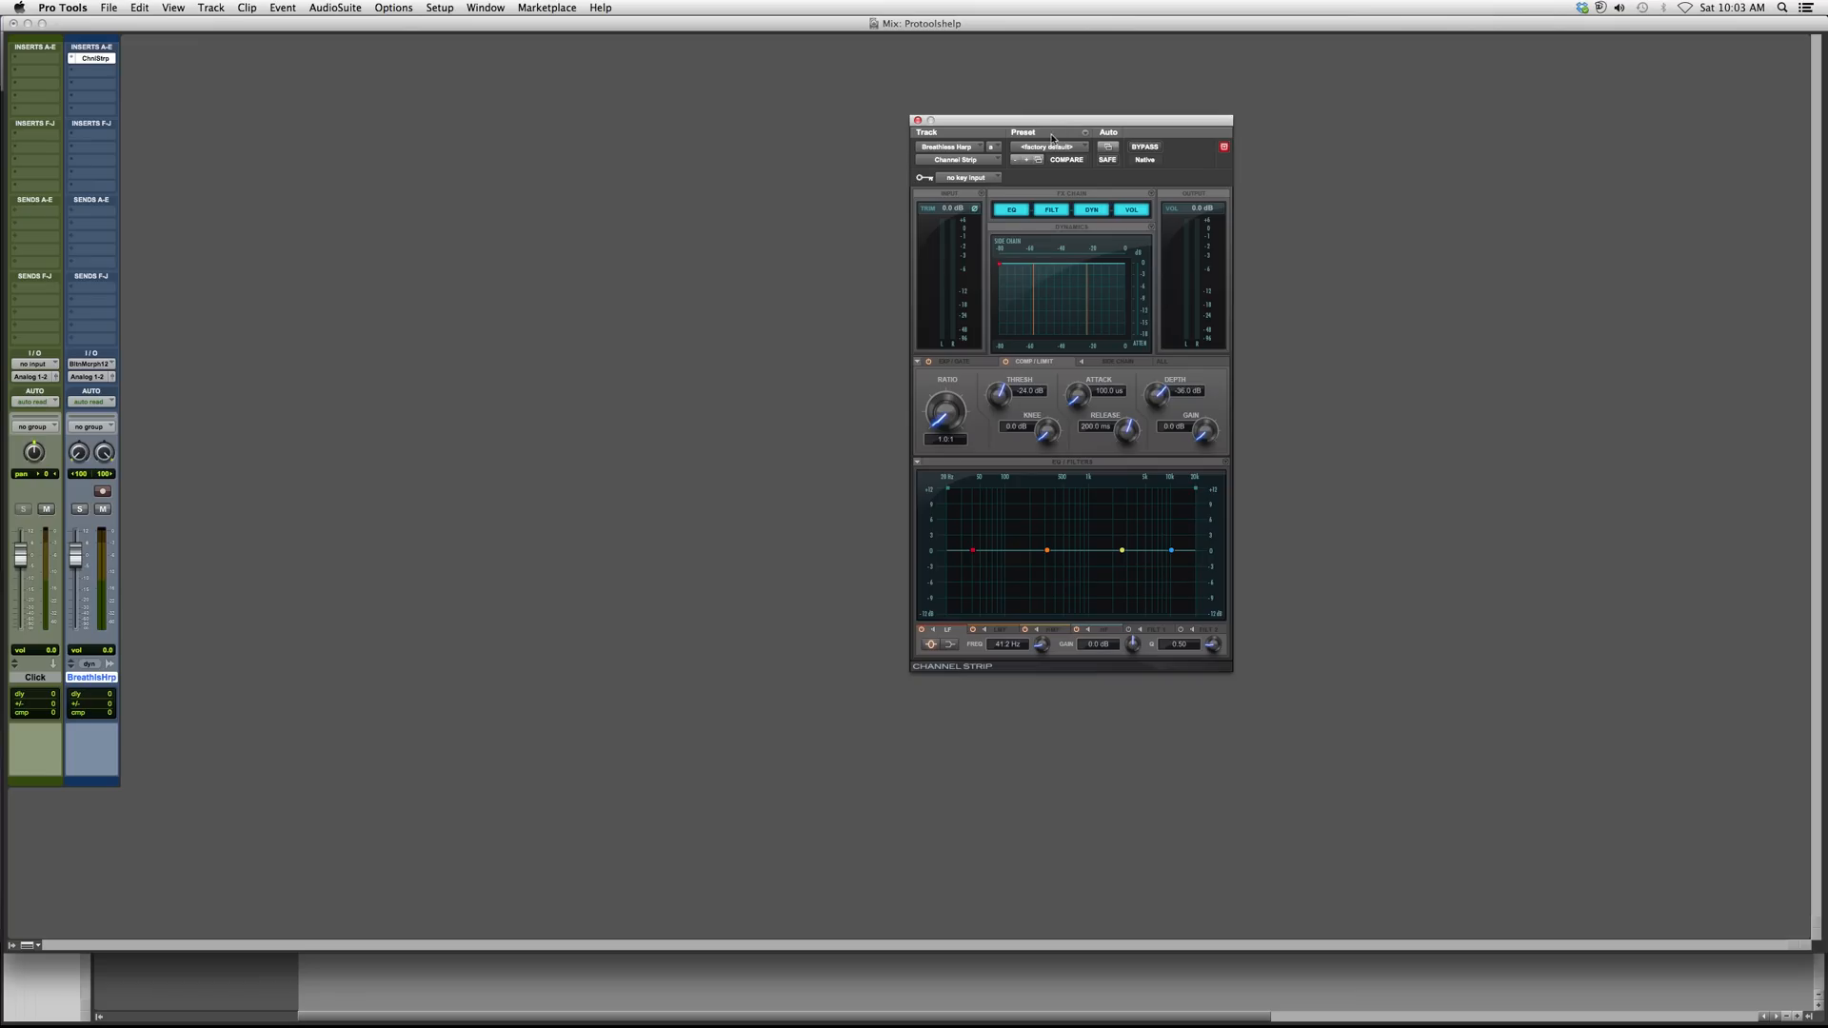
pyautogui.moveTo(1078, 310)
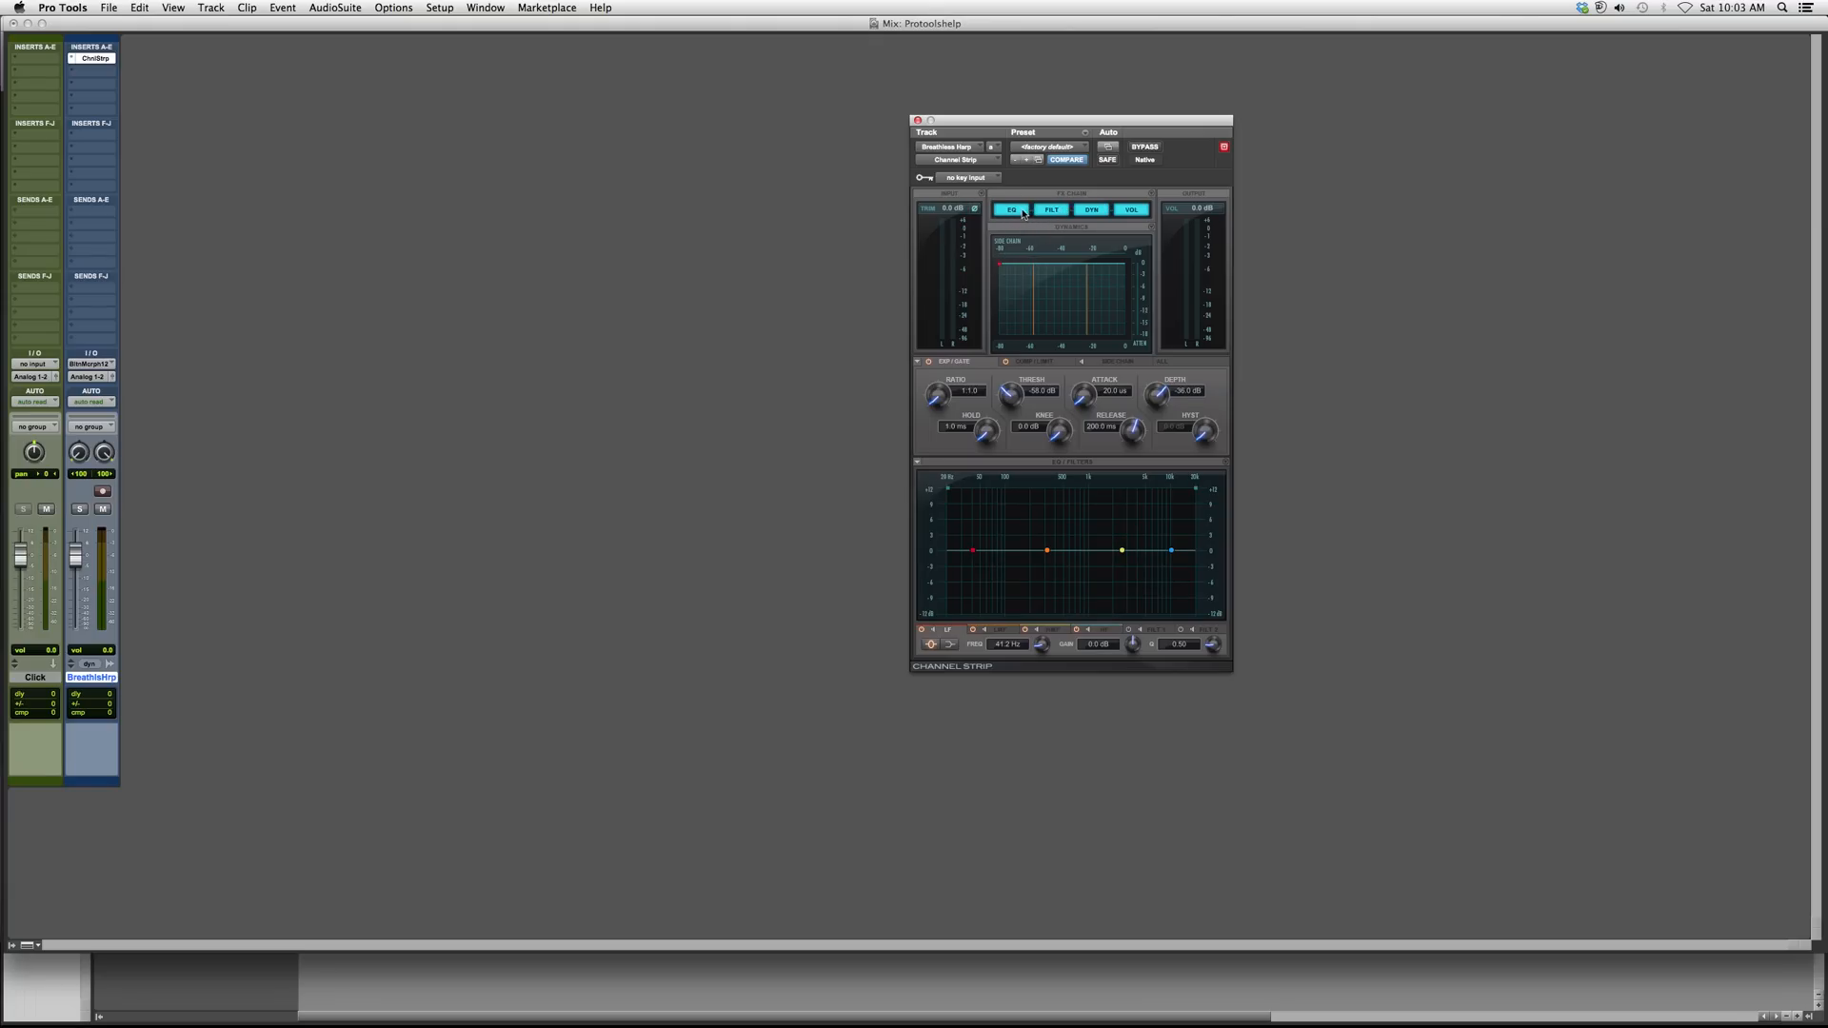
pyautogui.click(1091, 209)
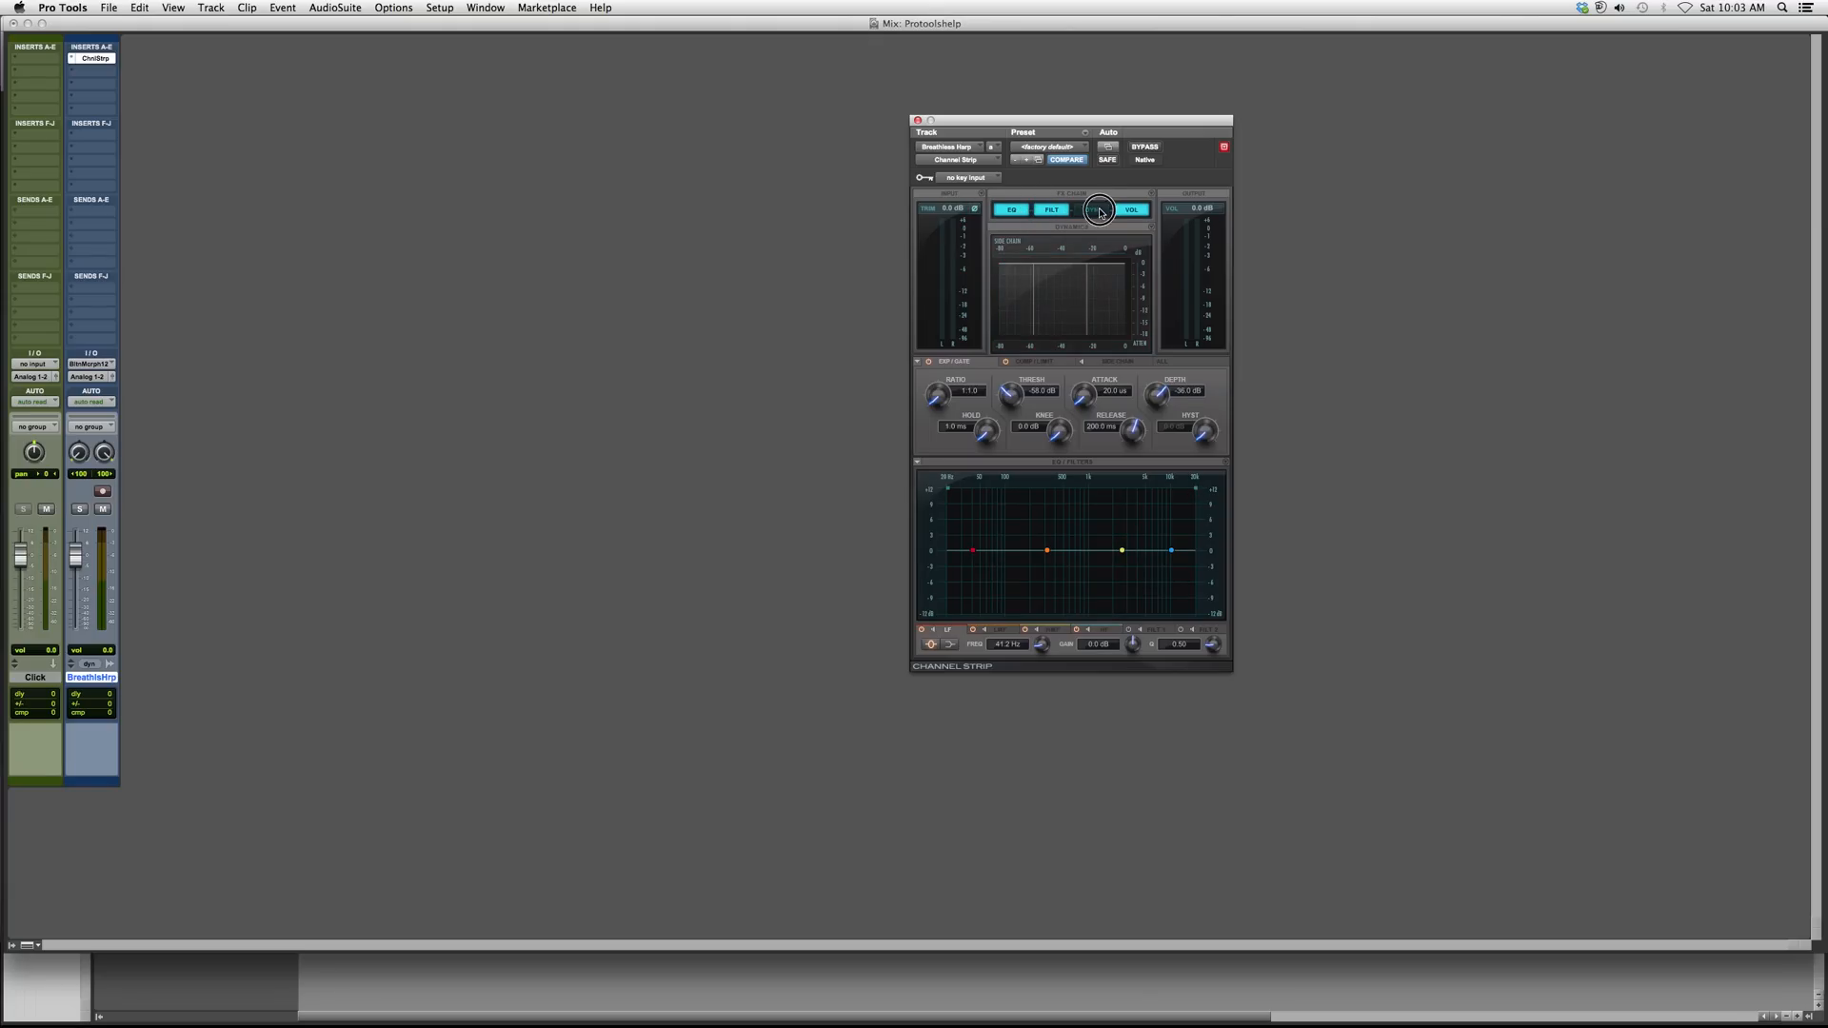
pyautogui.click(1089, 209)
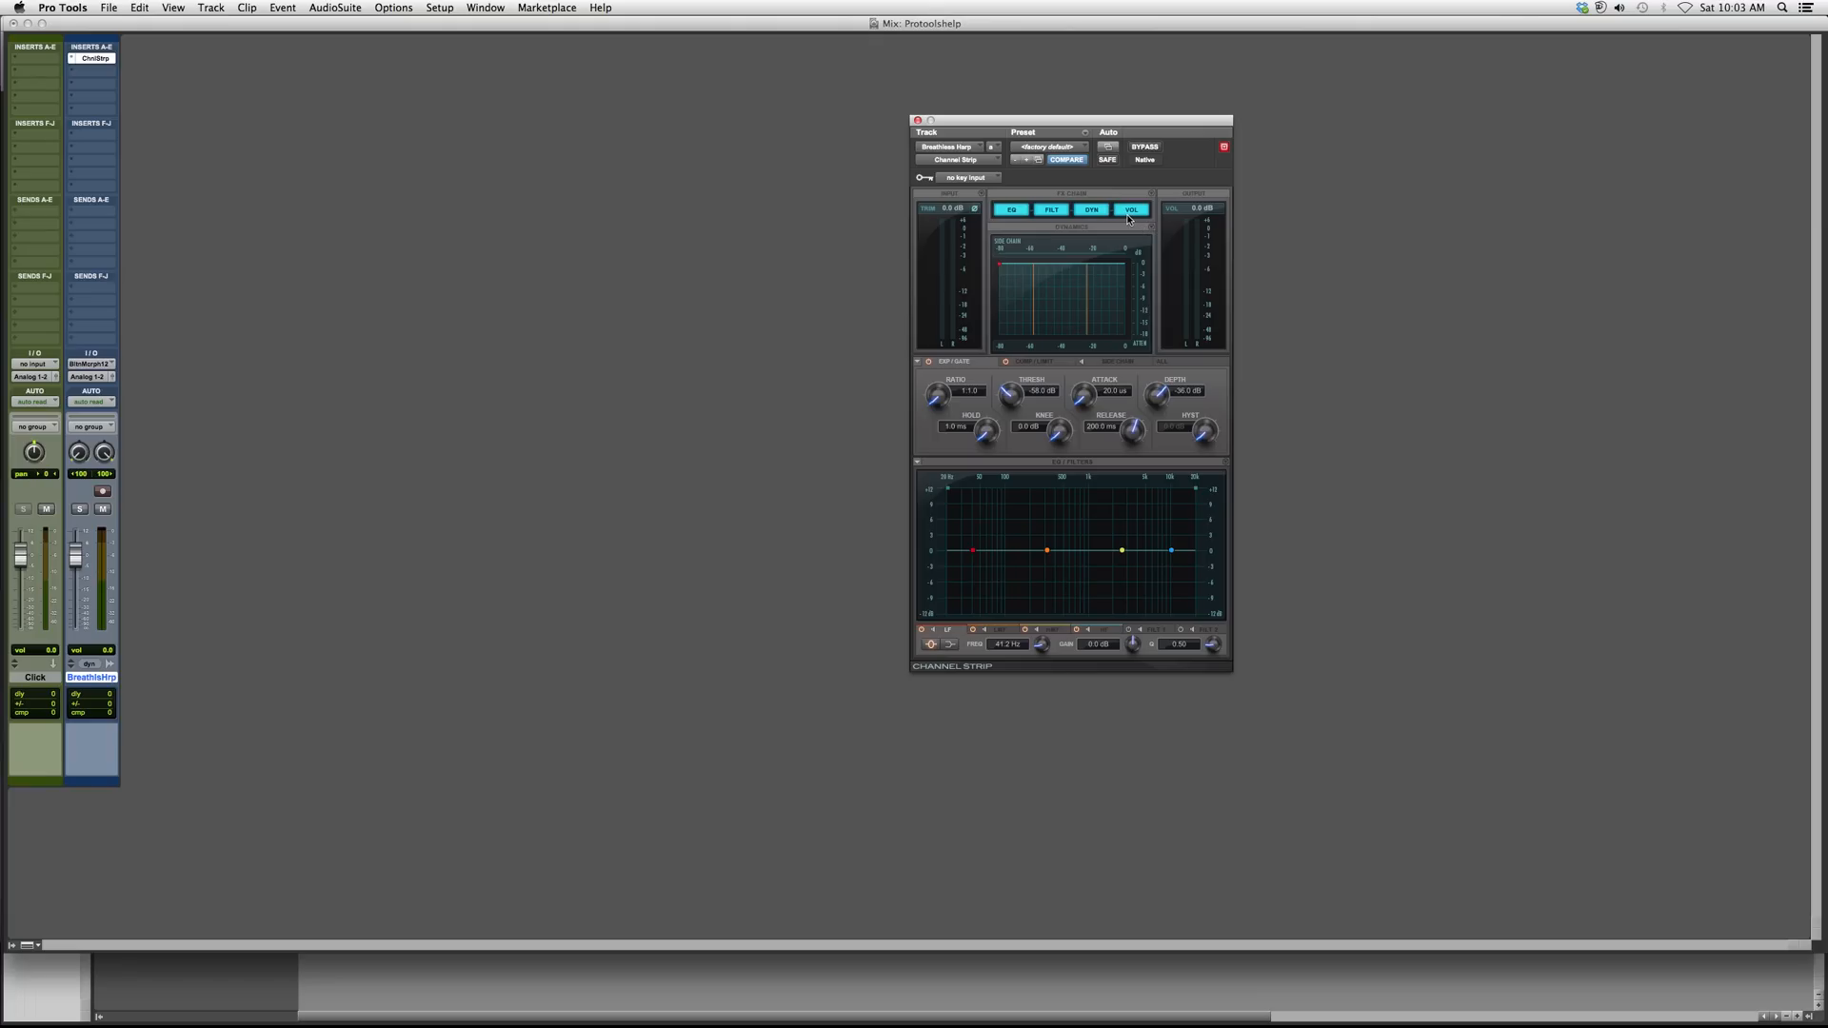
pyautogui.moveTo(1028, 206)
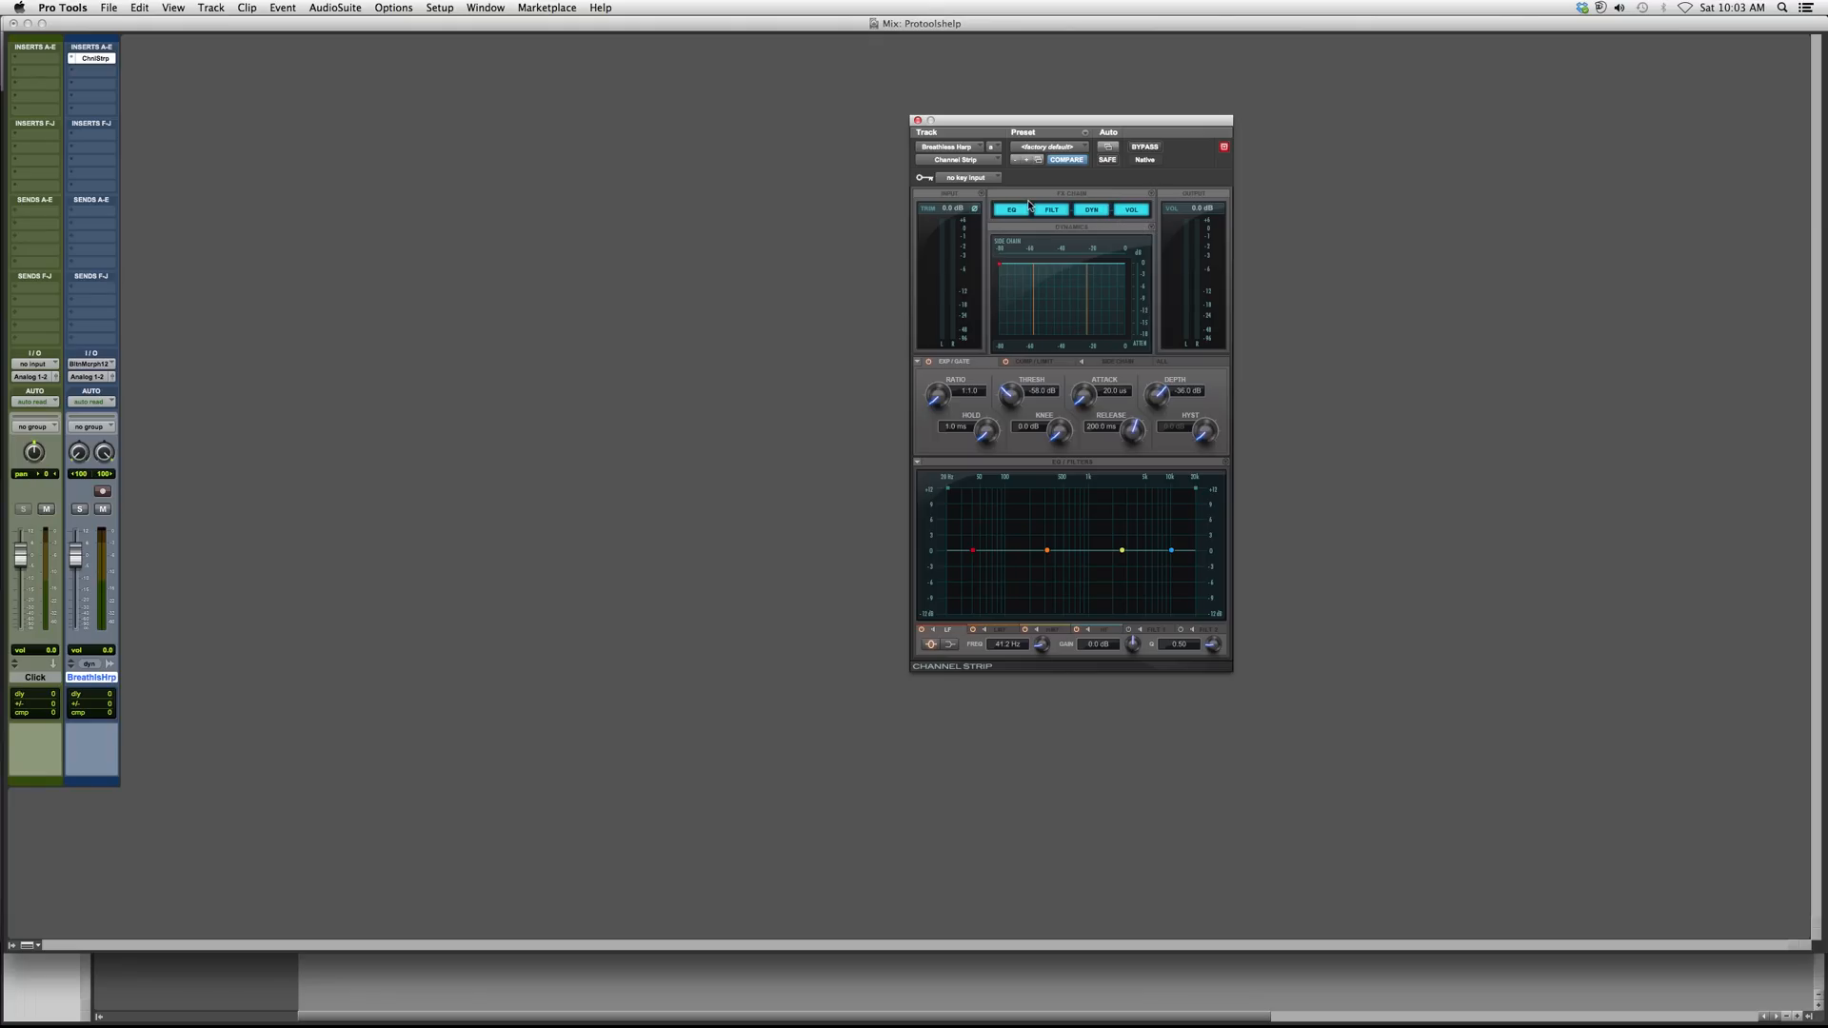
pyautogui.moveTo(1103, 469)
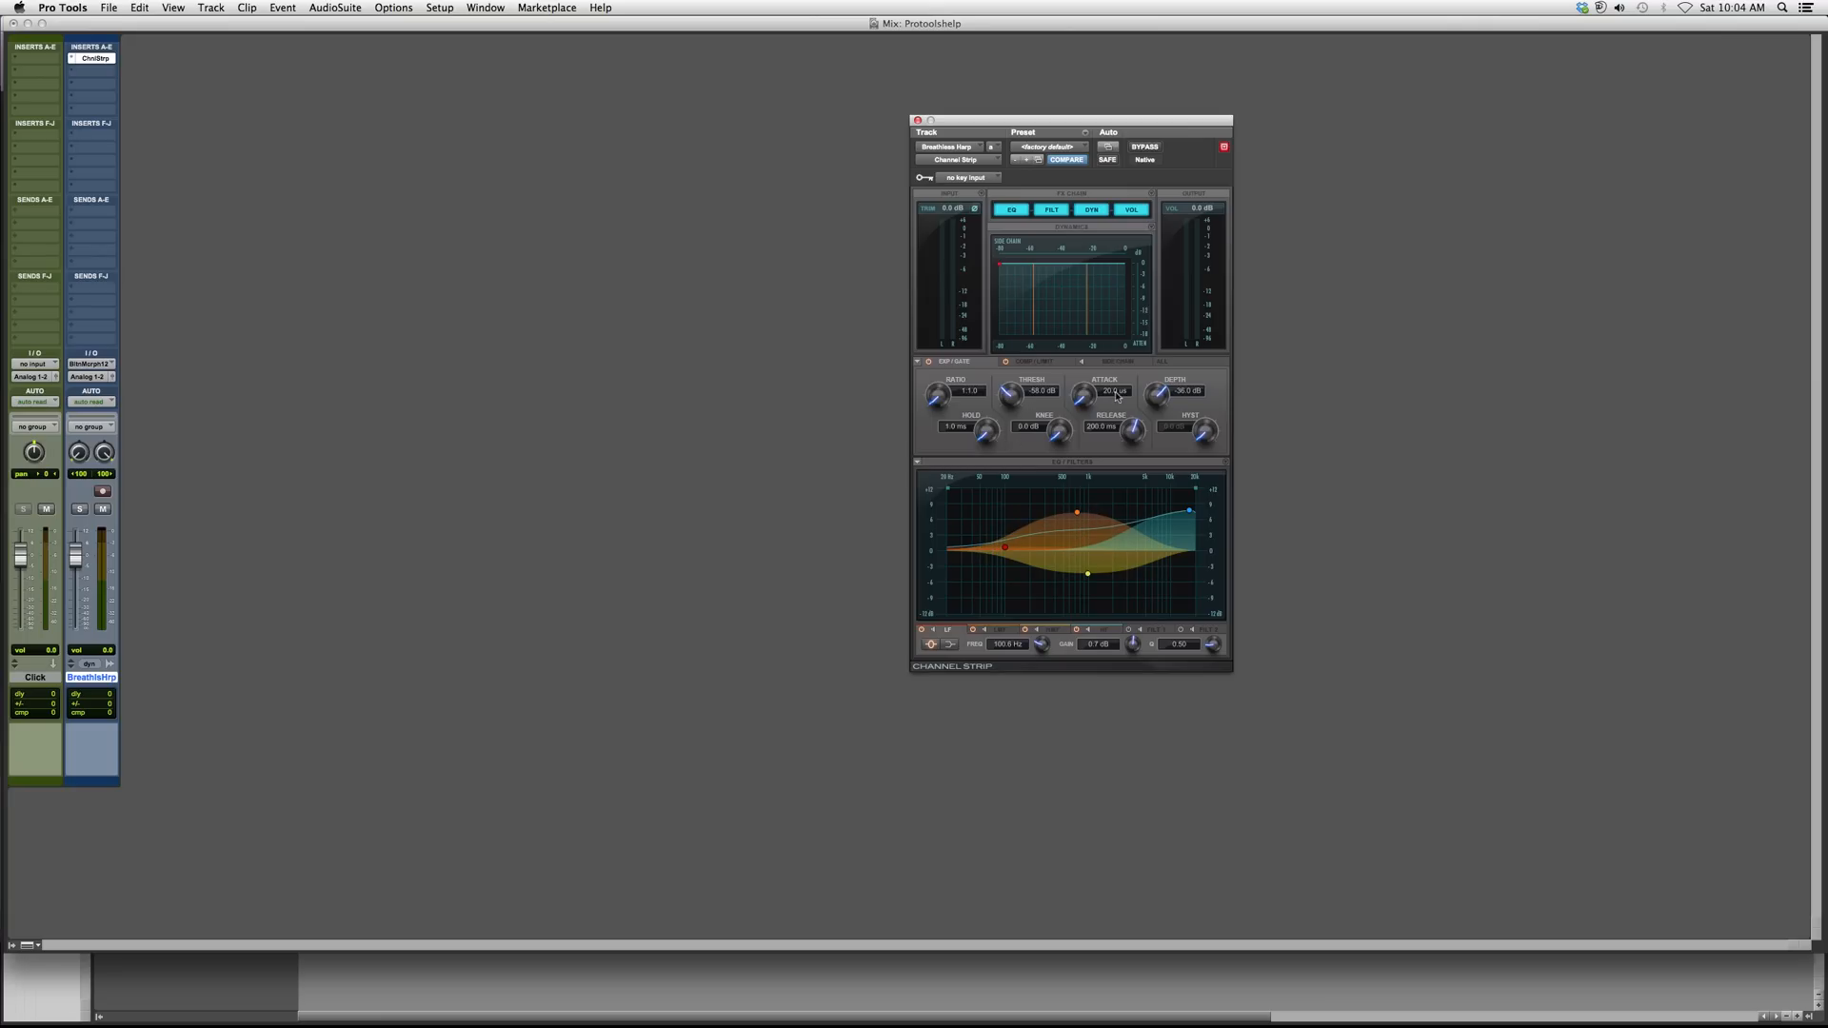
pyautogui.moveTo(1063, 449)
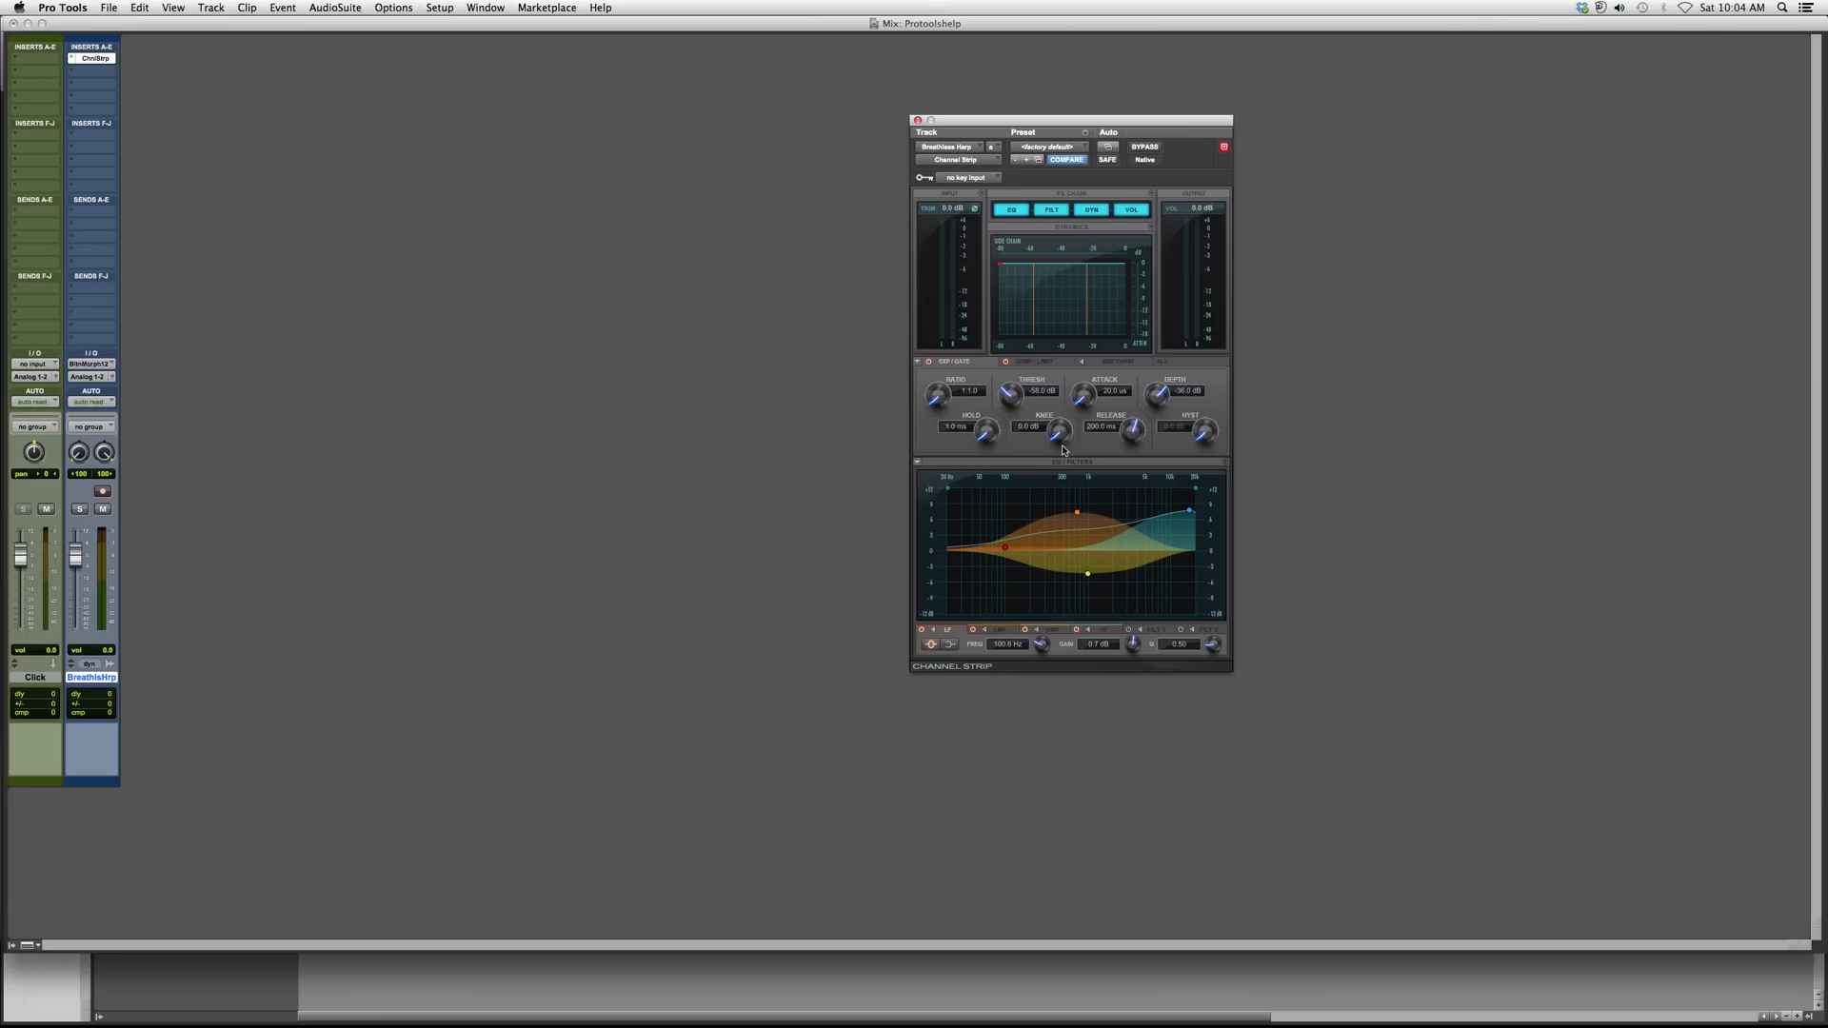
pyautogui.moveTo(1409, 427)
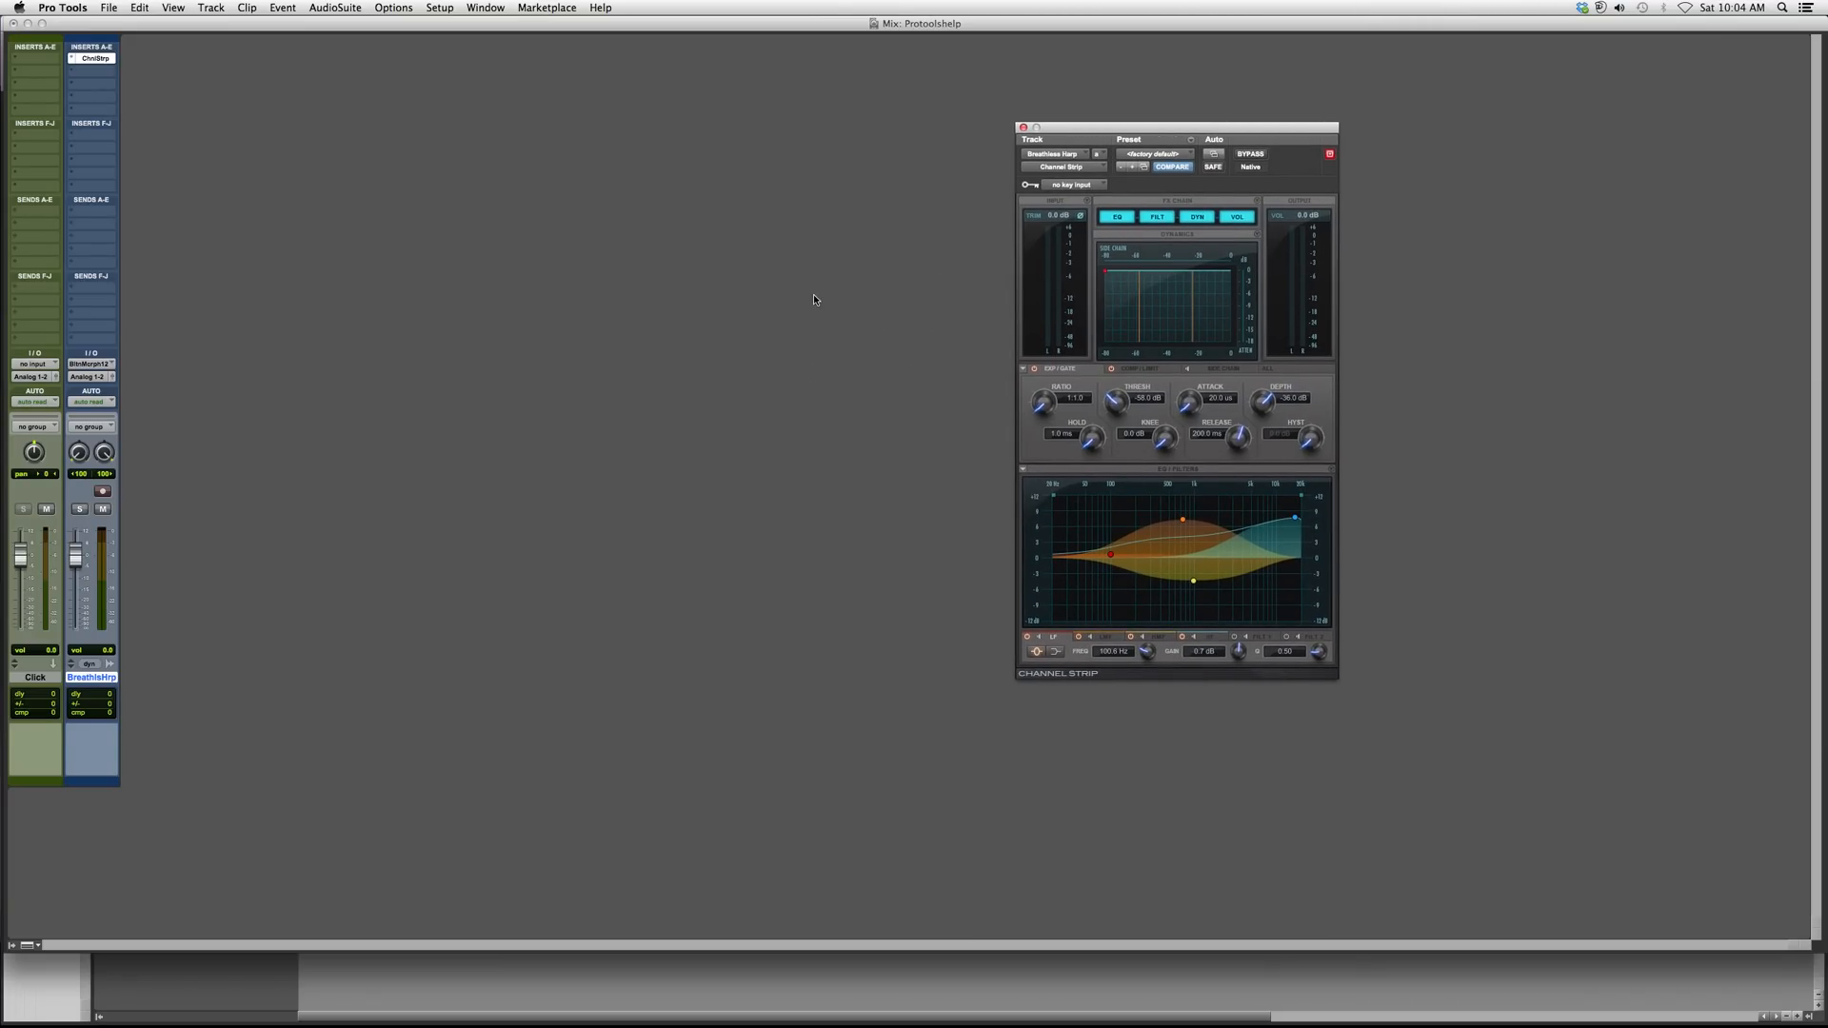
pyautogui.moveTo(876, 295)
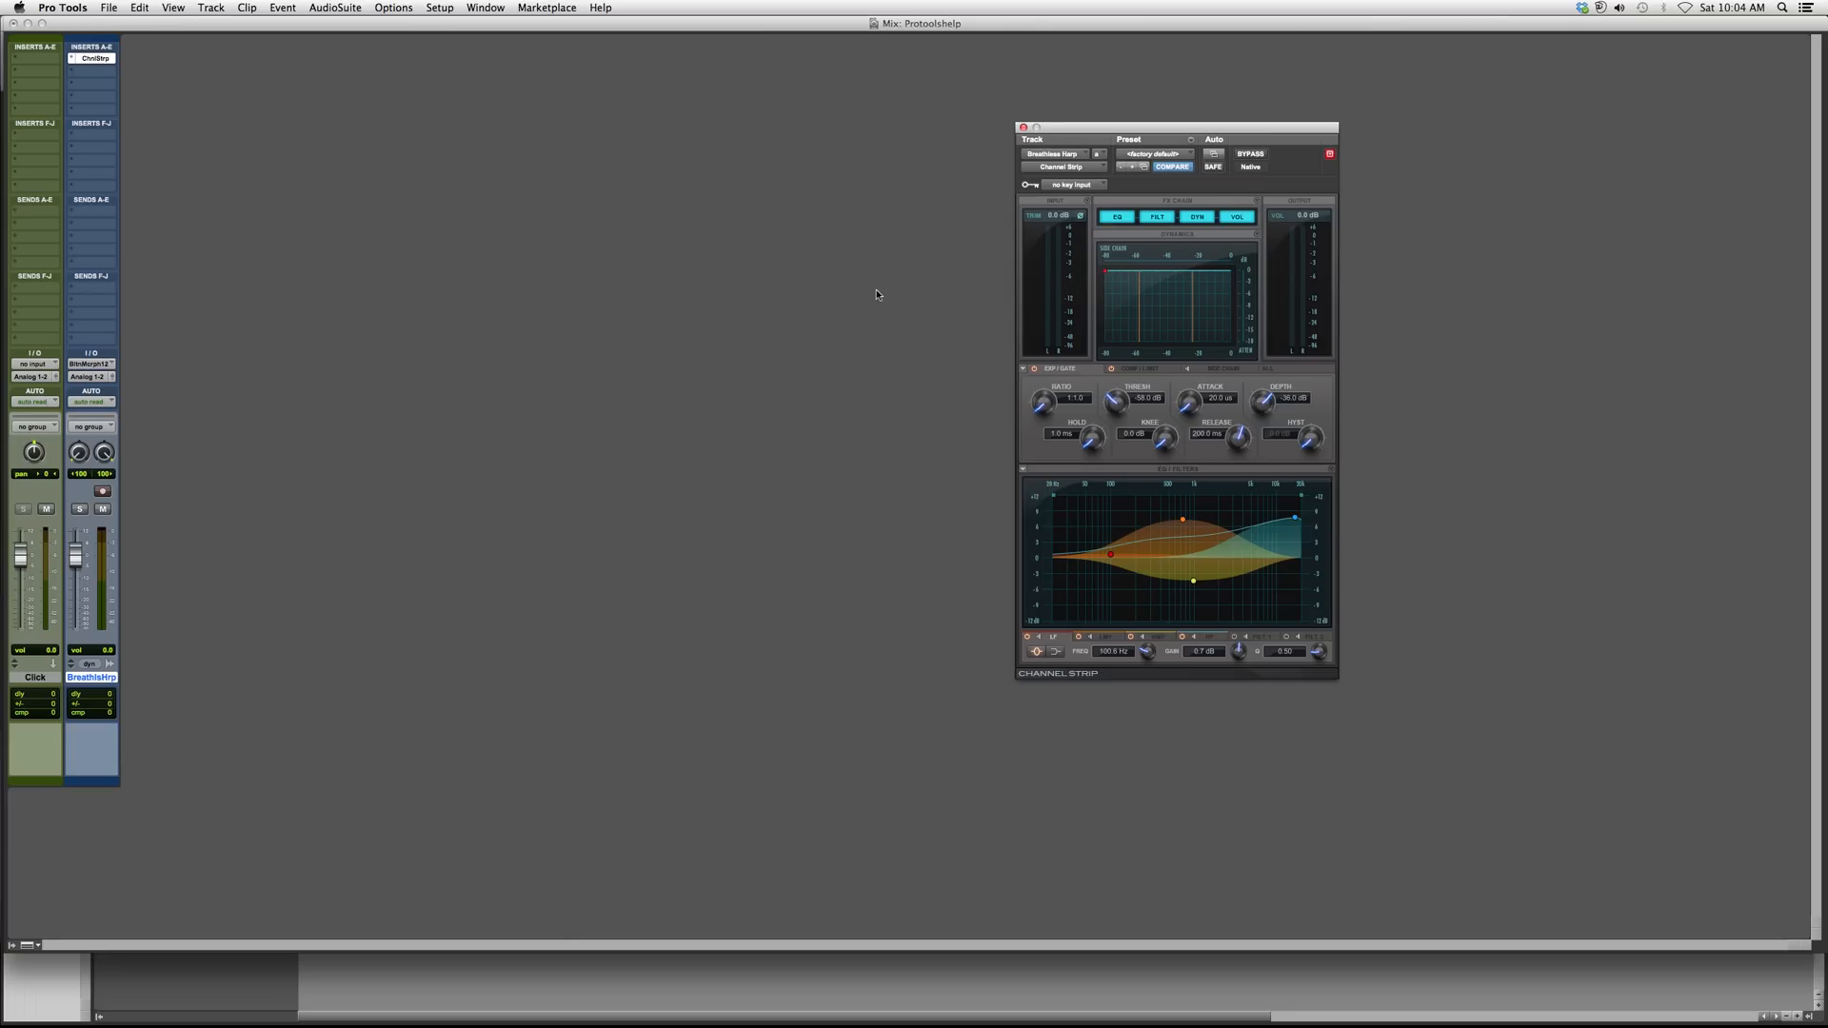
pyautogui.moveTo(683, 259)
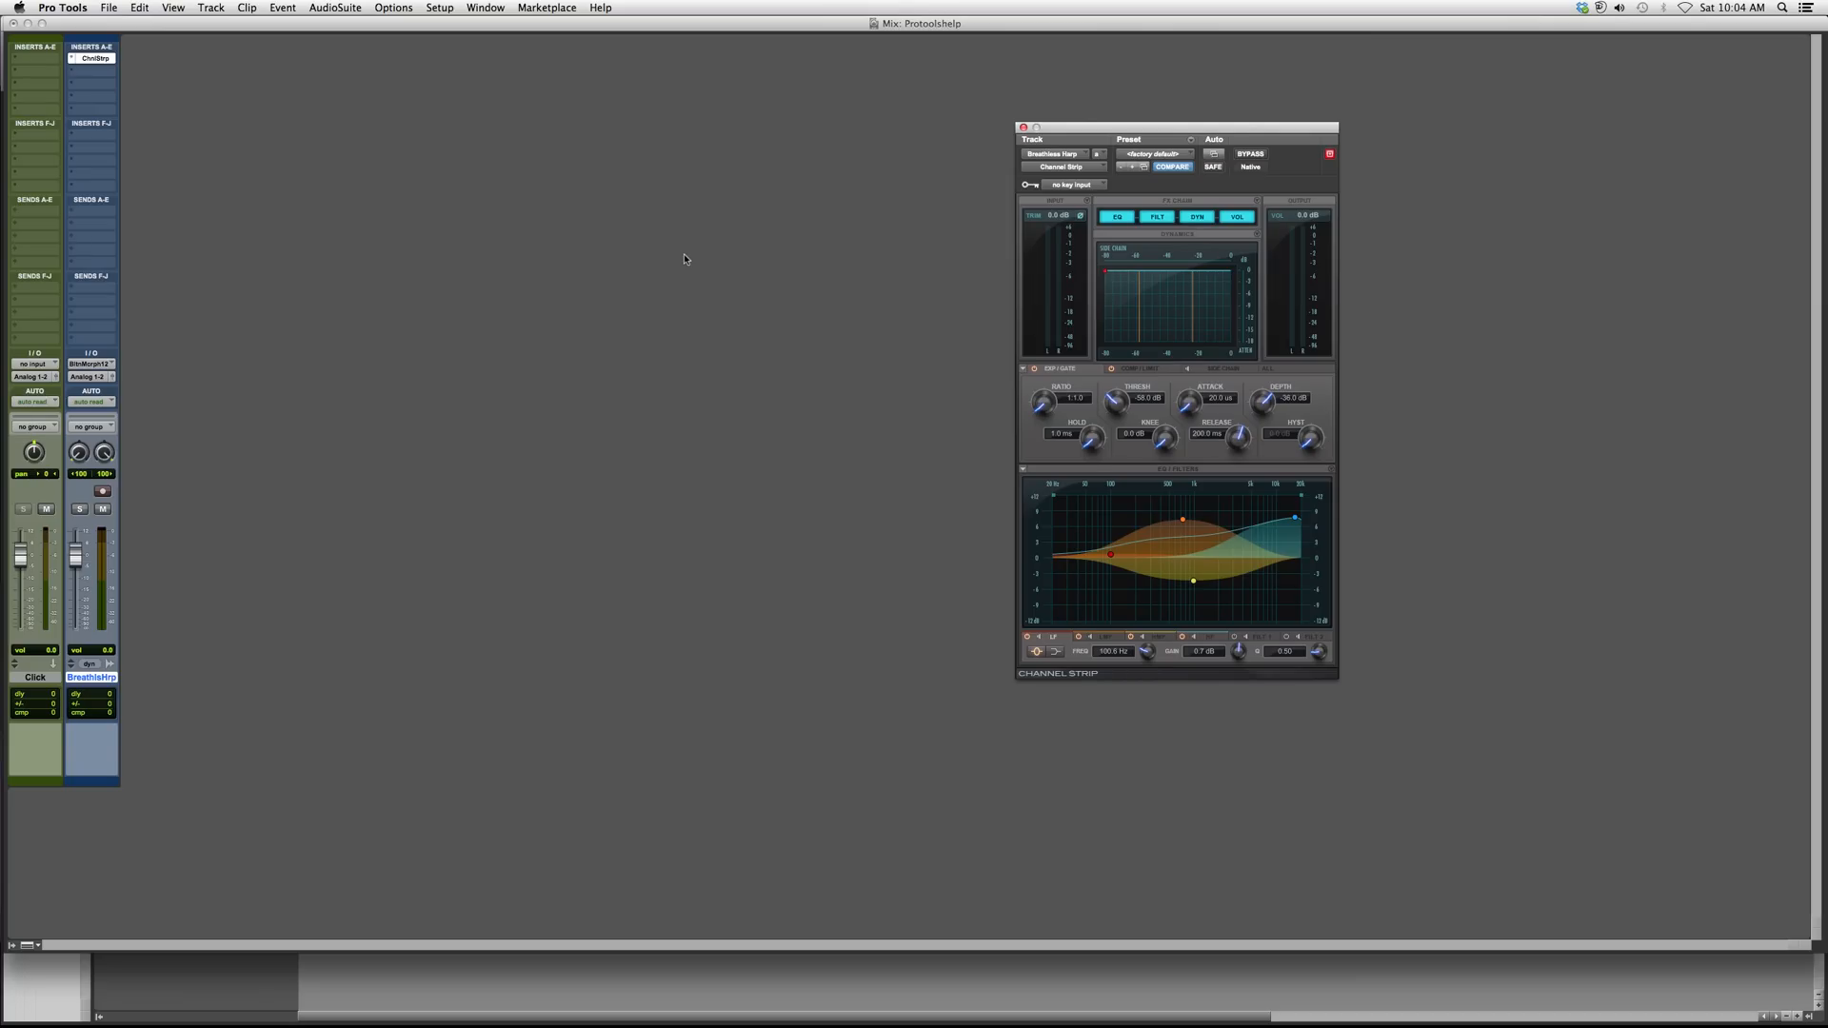
pyautogui.moveTo(819, 268)
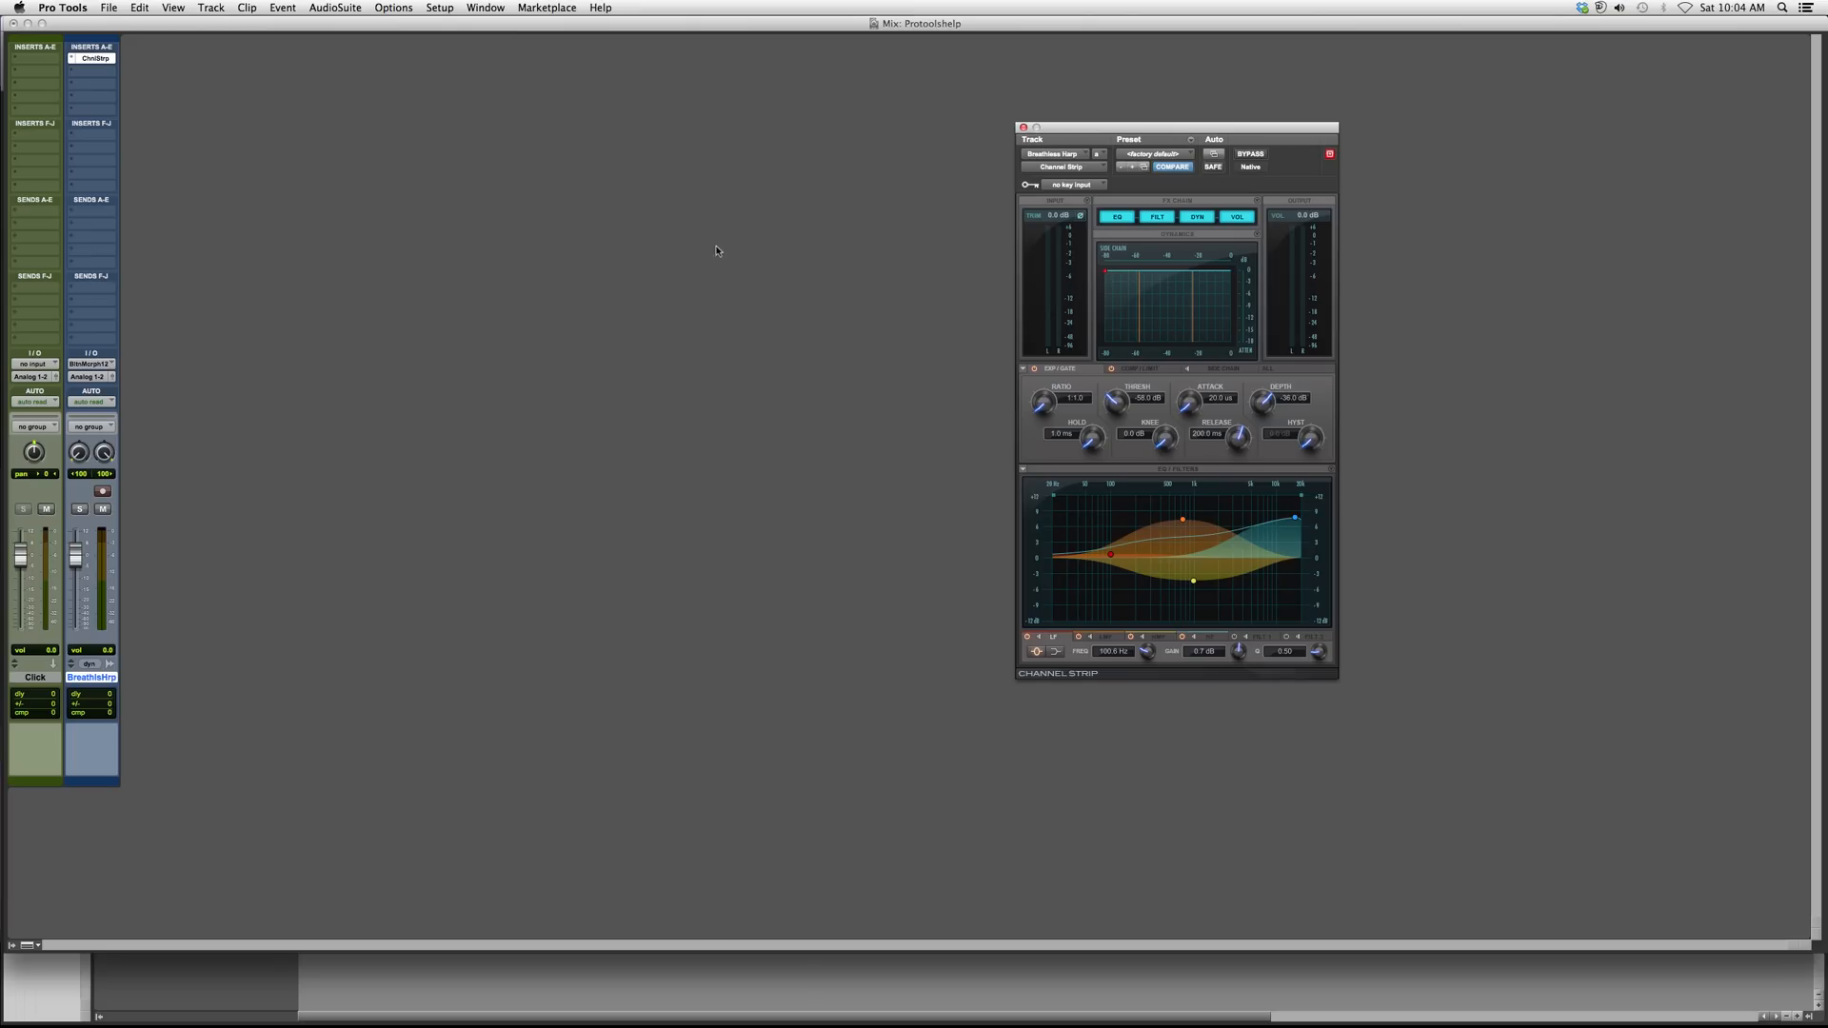
pyautogui.moveTo(682, 278)
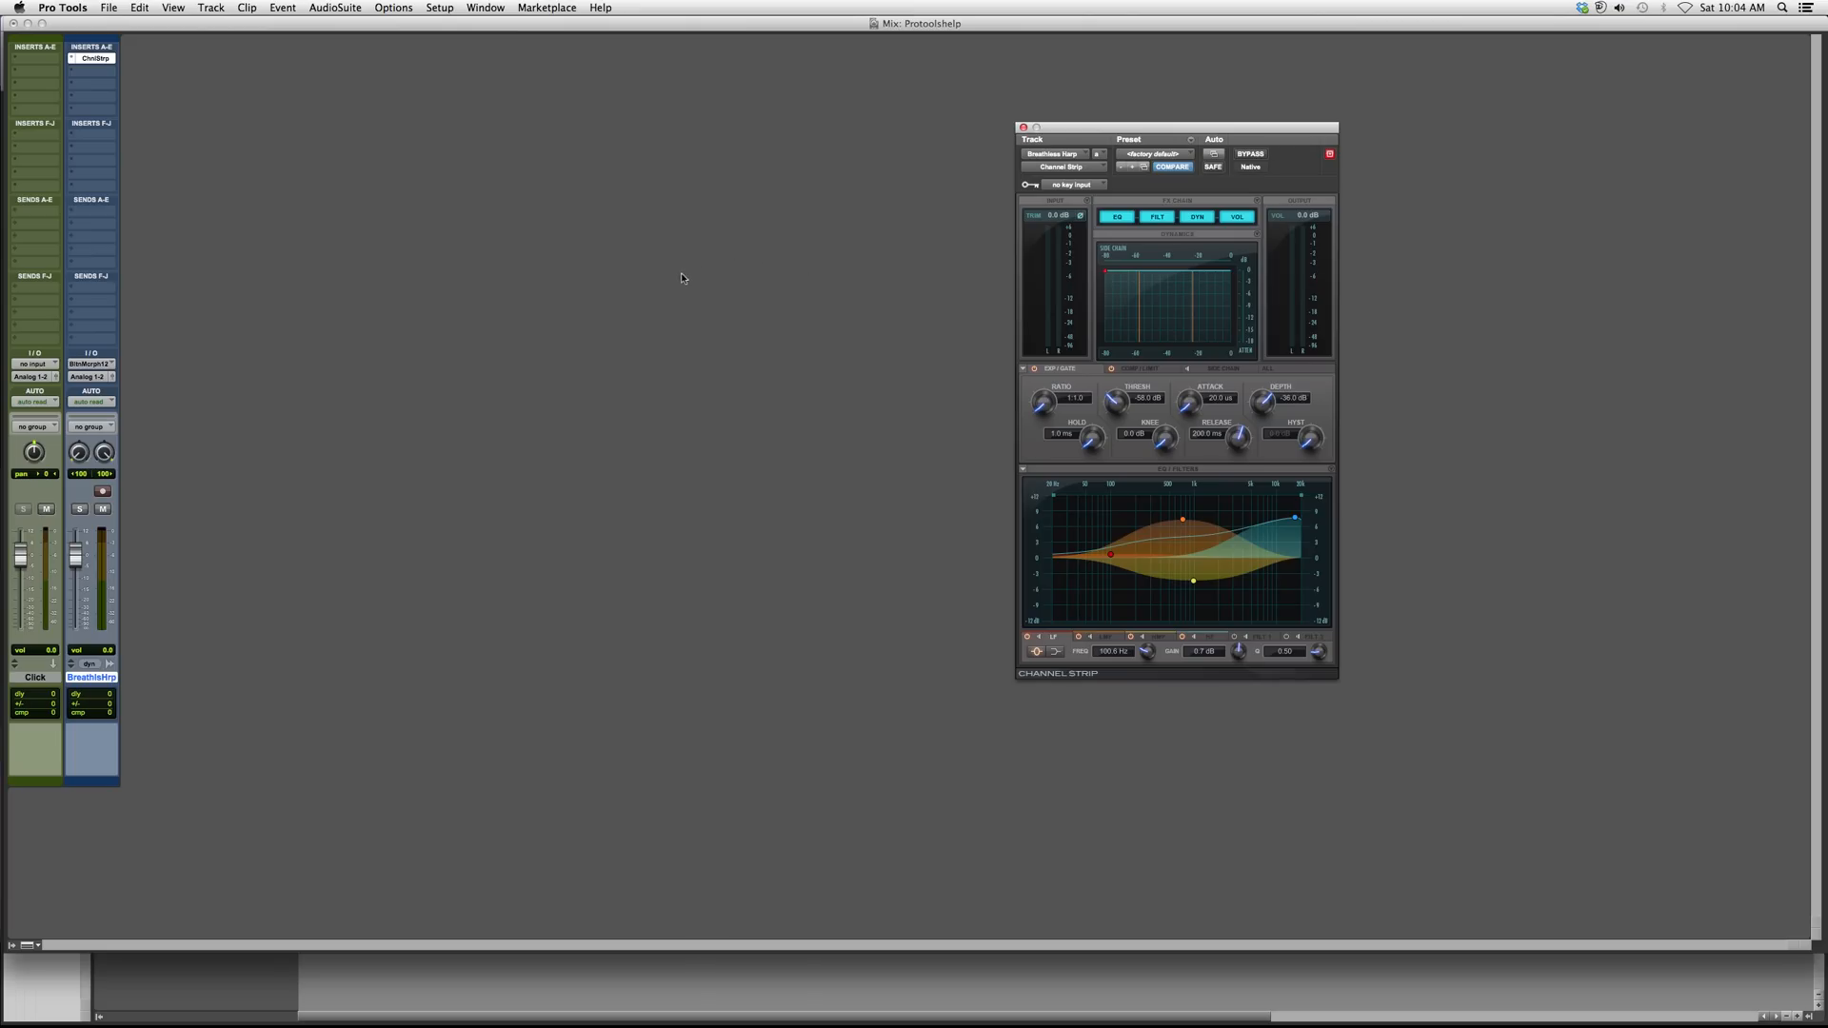